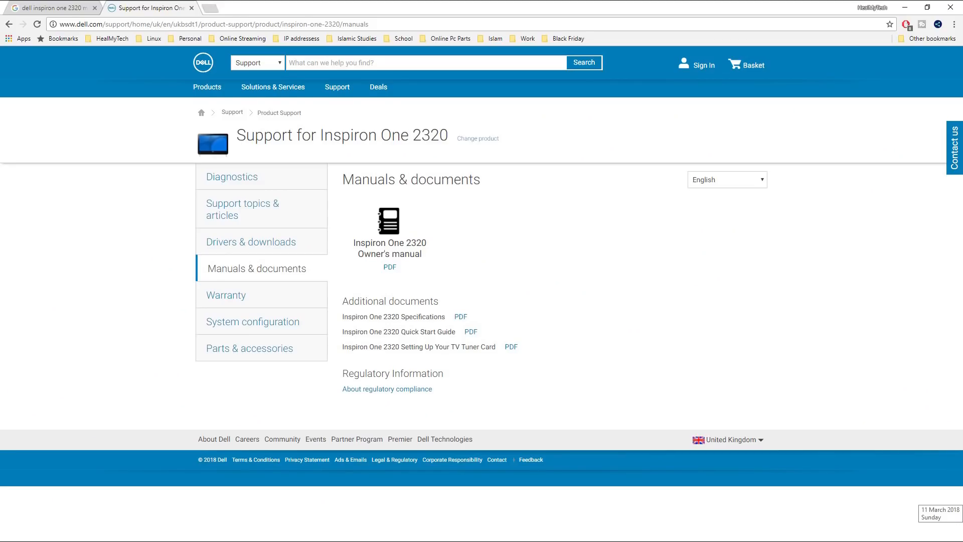
Switch to the Amazon UK tab listing 3.5-to-2.5-inch drive adapter results.
{"action": "left_click", "coordinate": [246, 7]}
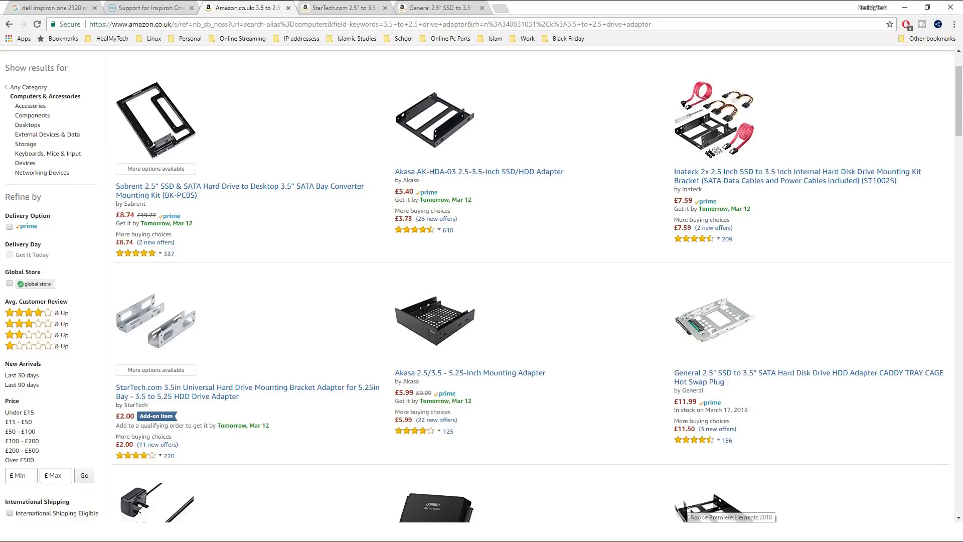